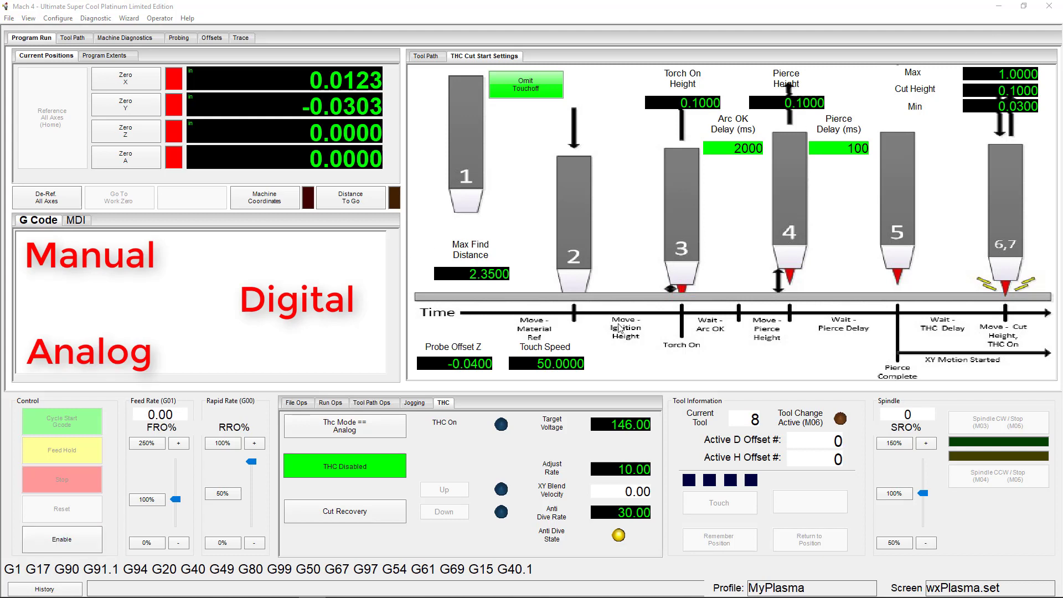
mouse_move(181, 425)
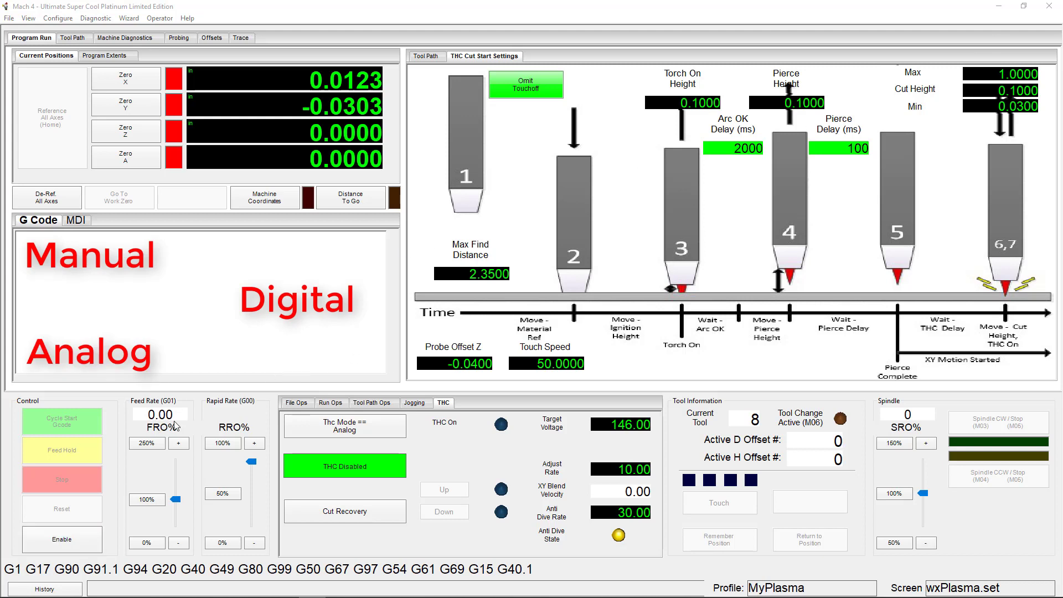